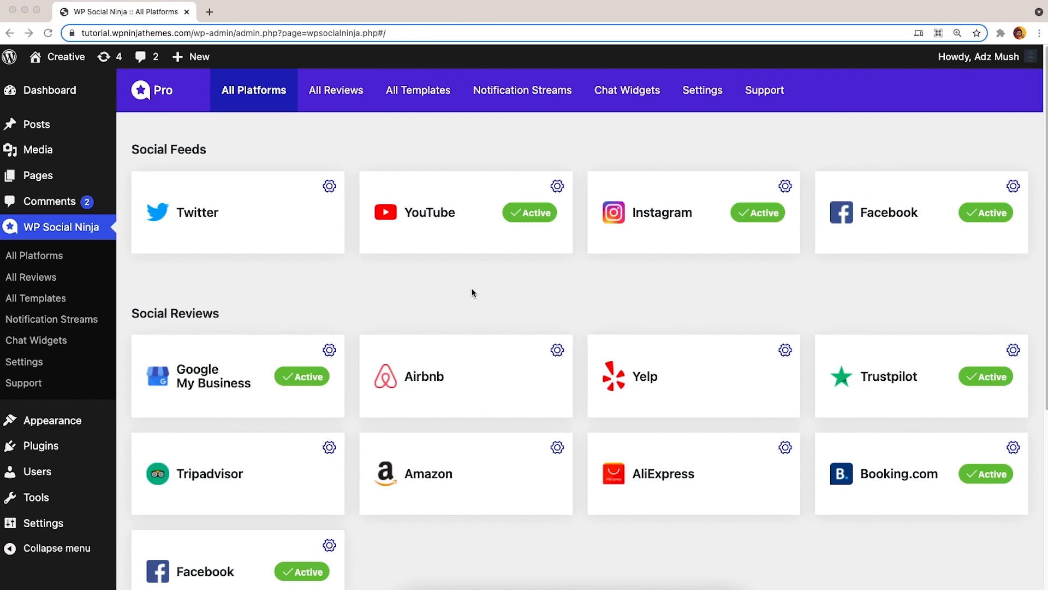
# Connect a Google My Business account and create a new reviews template from its settings.
pyautogui.click(329, 350)
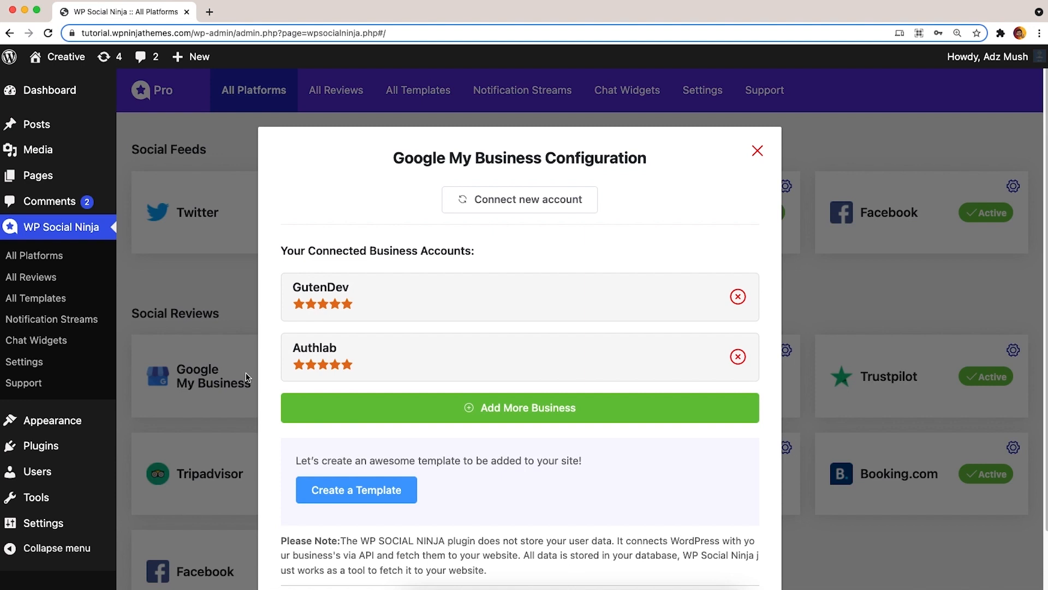
pyautogui.moveTo(520, 199)
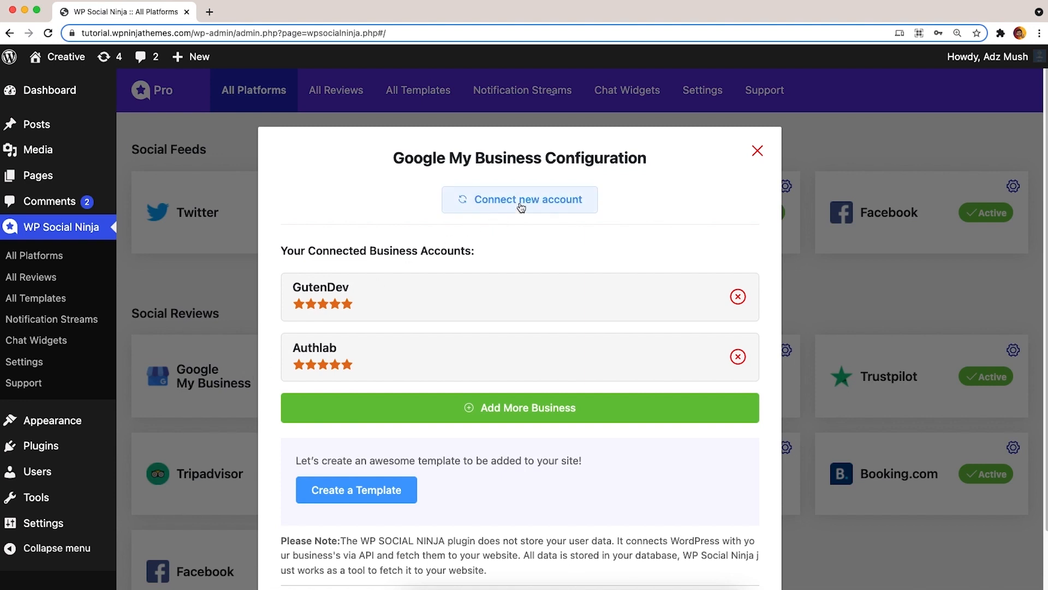
pyautogui.click(520, 198)
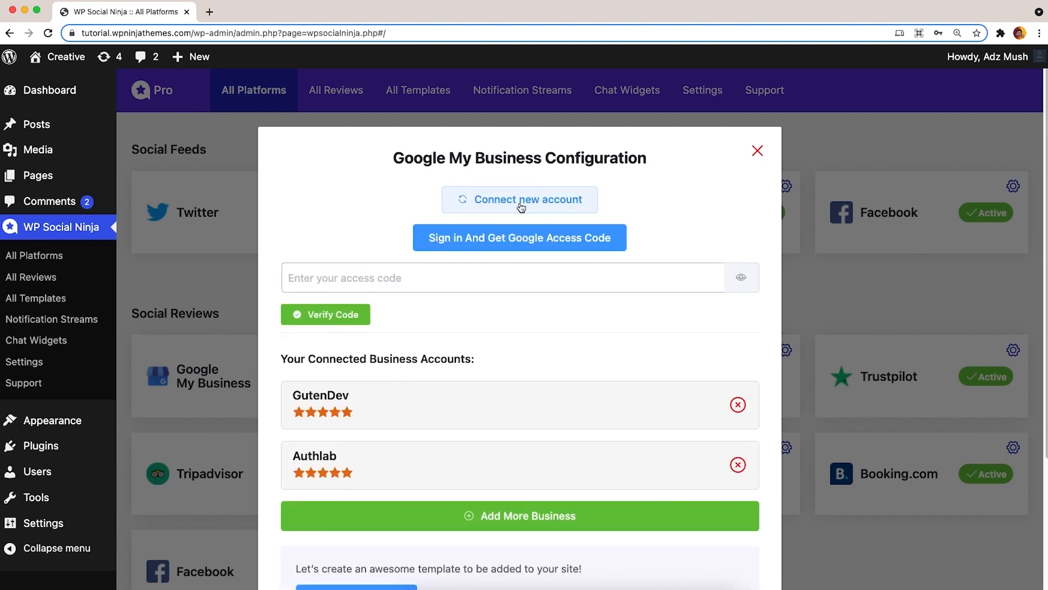
pyautogui.moveTo(630, 209)
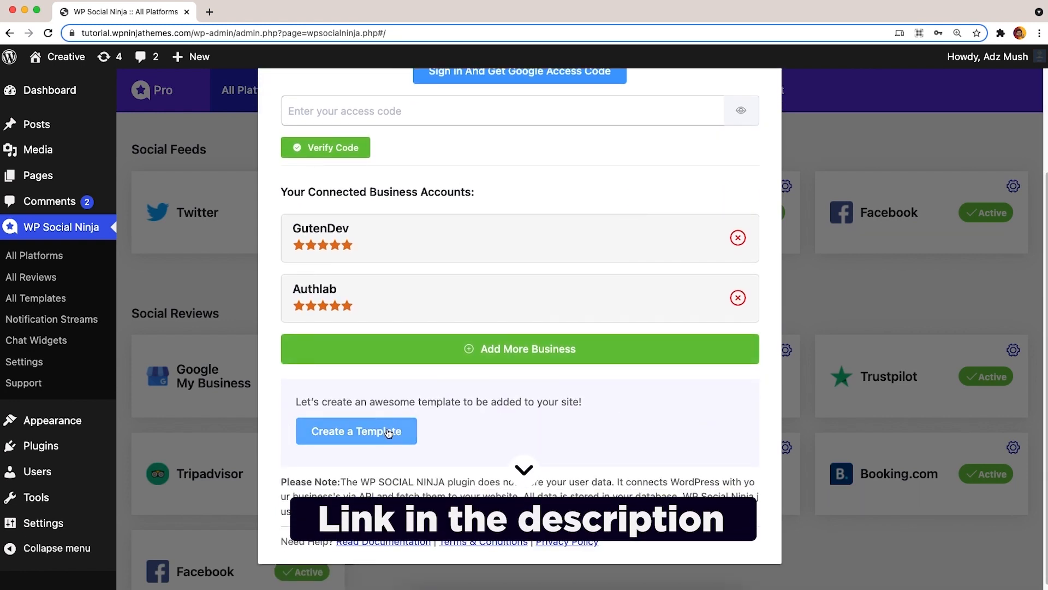
pyautogui.click(356, 430)
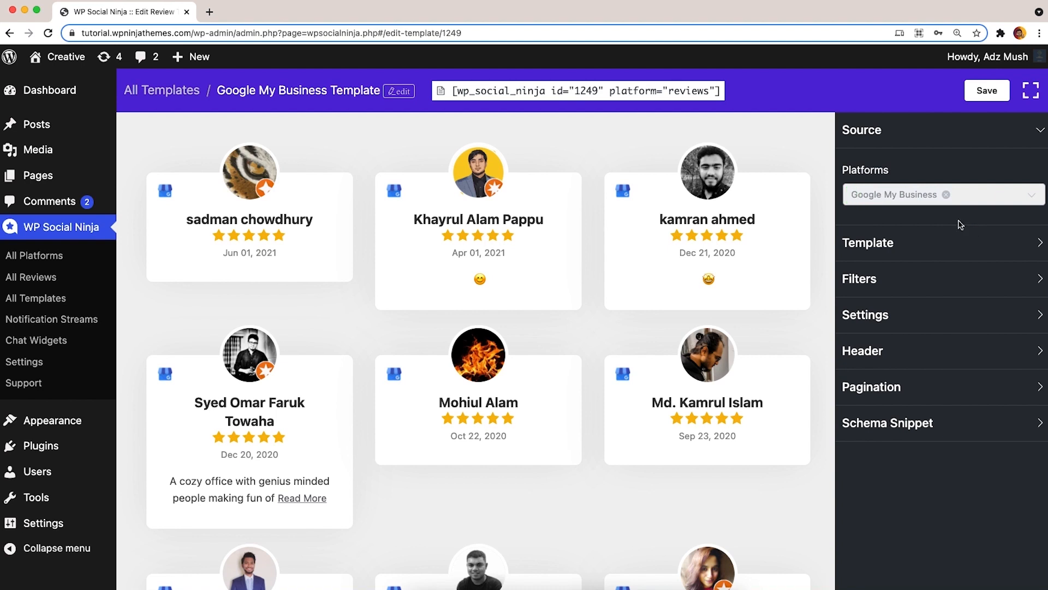
# Review the Platforms list under Source, leaving Google My Business as the only platform.
pyautogui.click(936, 195)
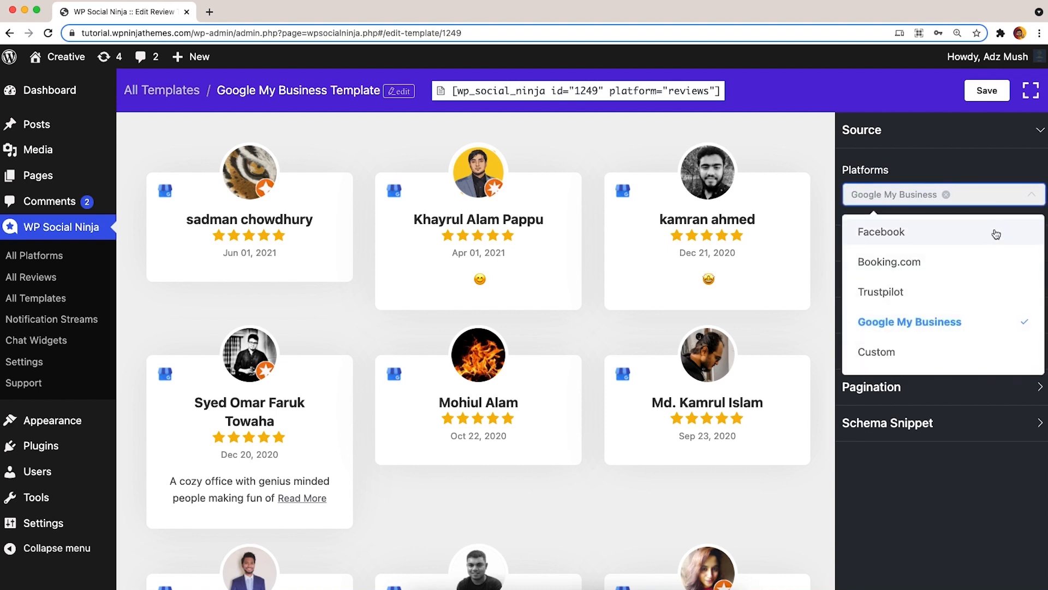
pyautogui.moveTo(1000, 244)
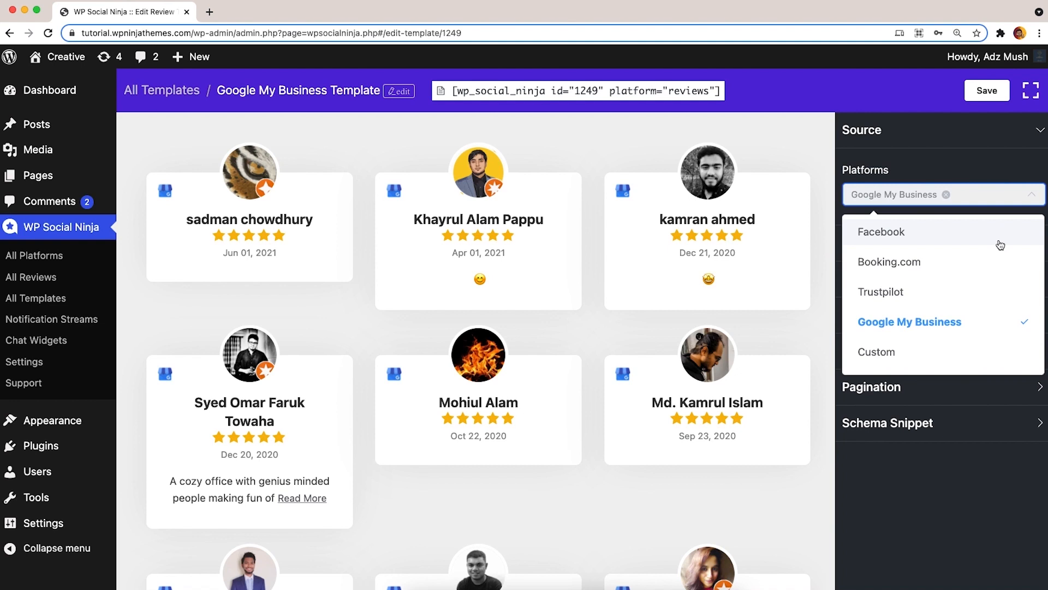
pyautogui.moveTo(1032, 198)
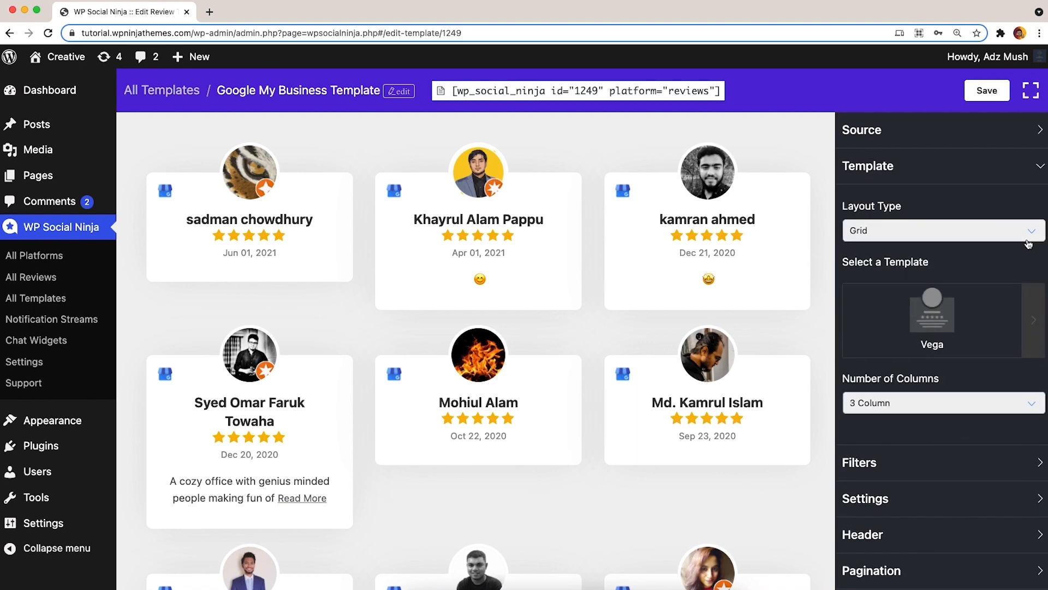
# Preview Slider, Masonry and Badge layouts, then settle on Masonry with the Sirius design.
pyautogui.click(942, 230)
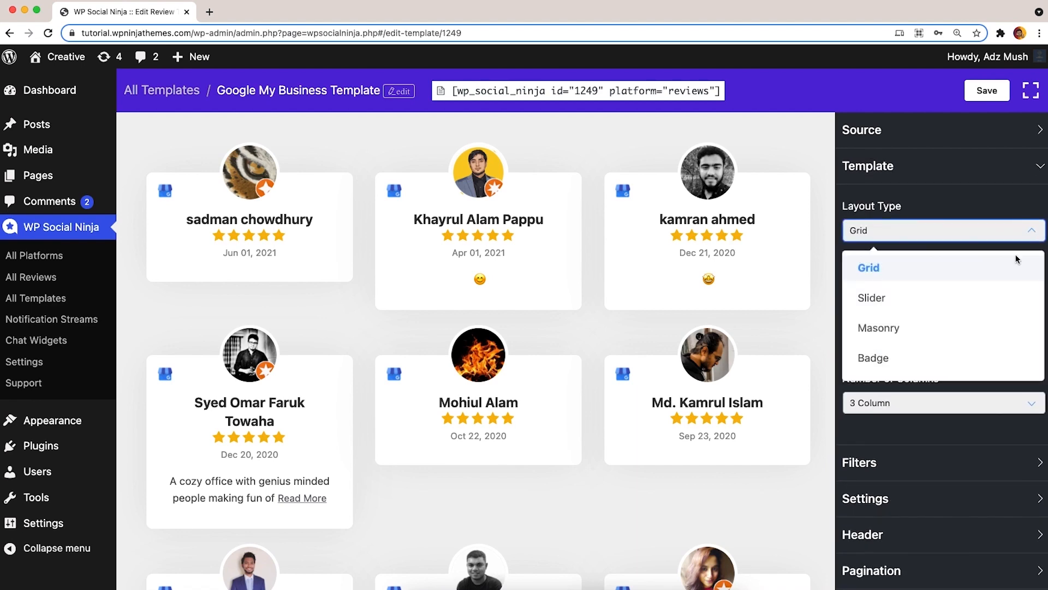
pyautogui.click(871, 297)
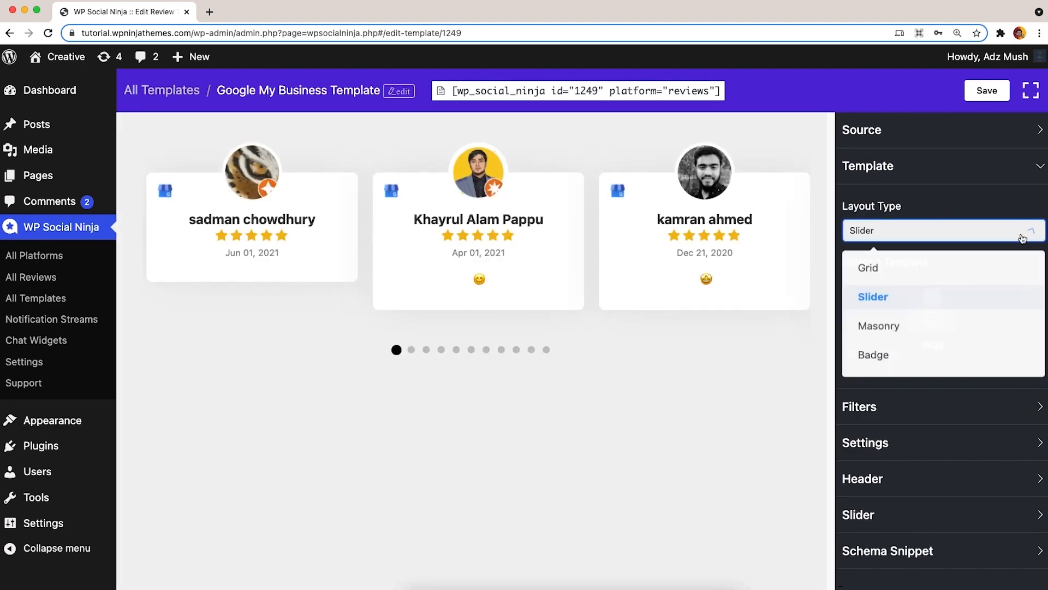
pyautogui.click(878, 326)
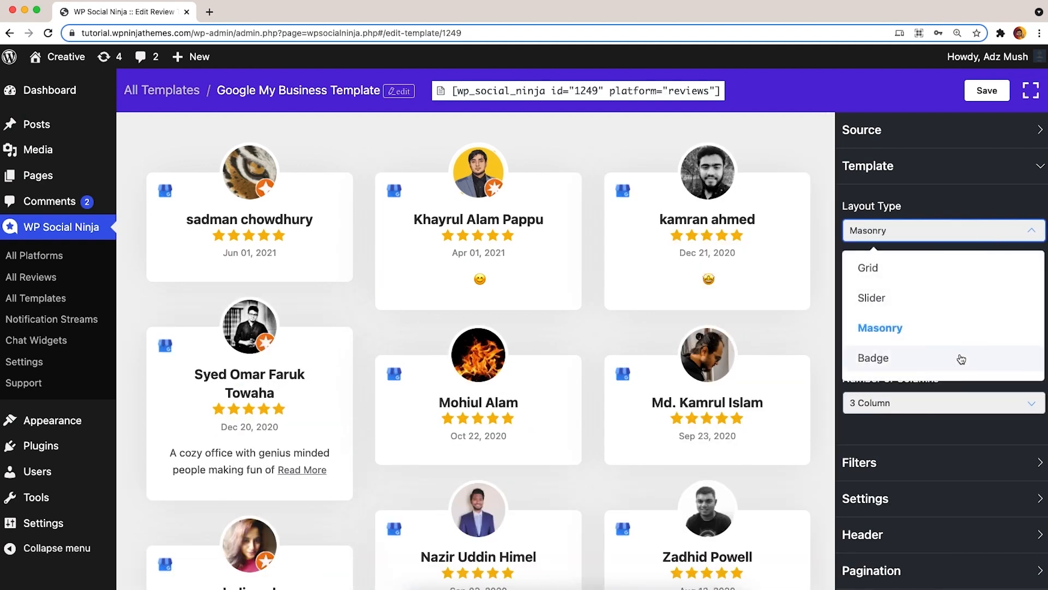
pyautogui.click(872, 359)
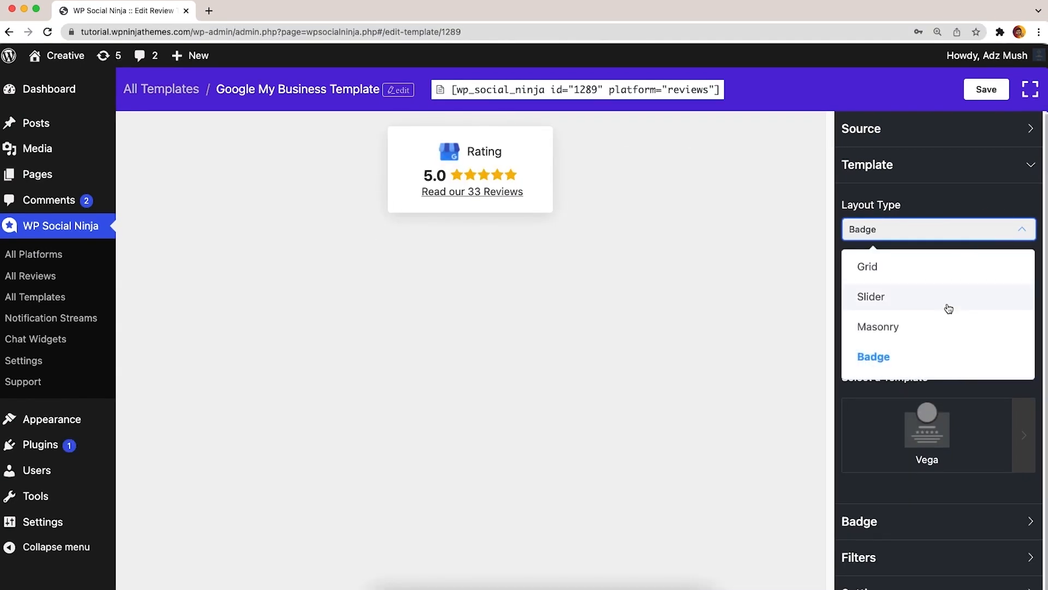
pyautogui.click(871, 297)
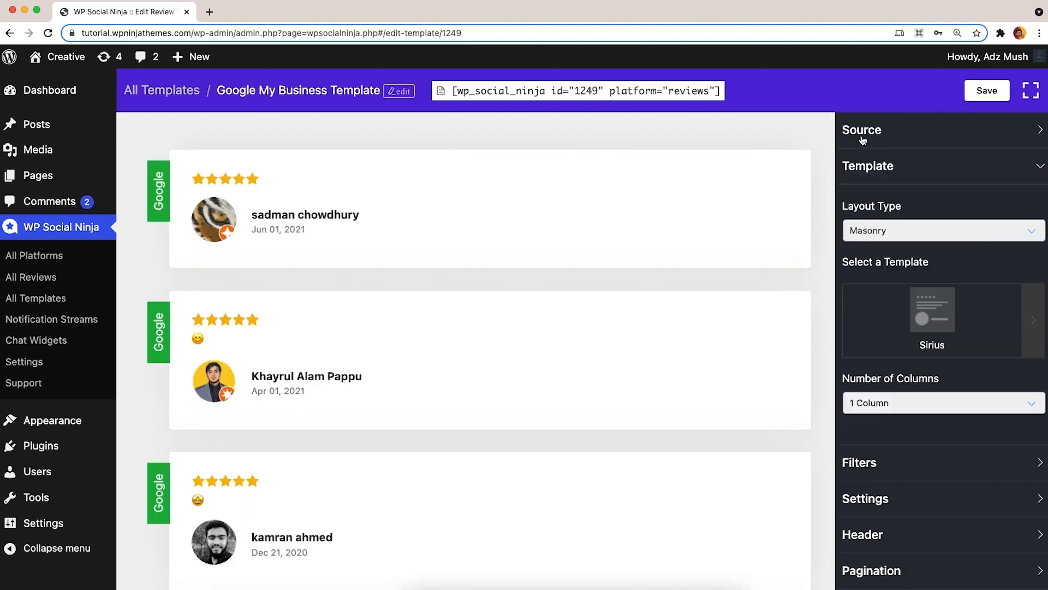
# Spread the Masonry reviews across more columns via Number of Columns.
pyautogui.click(943, 403)
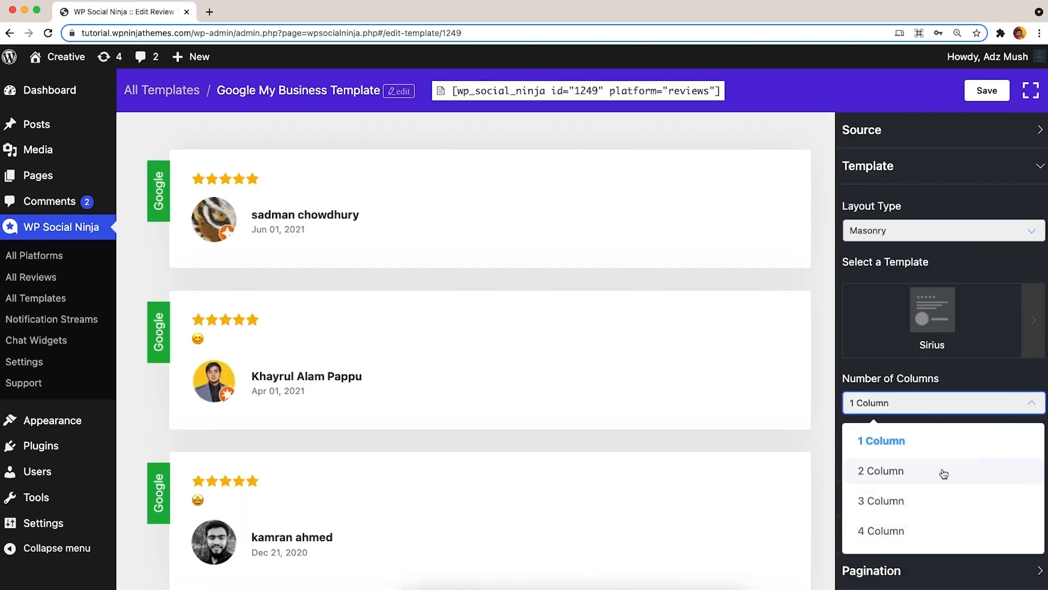
pyautogui.click(880, 500)
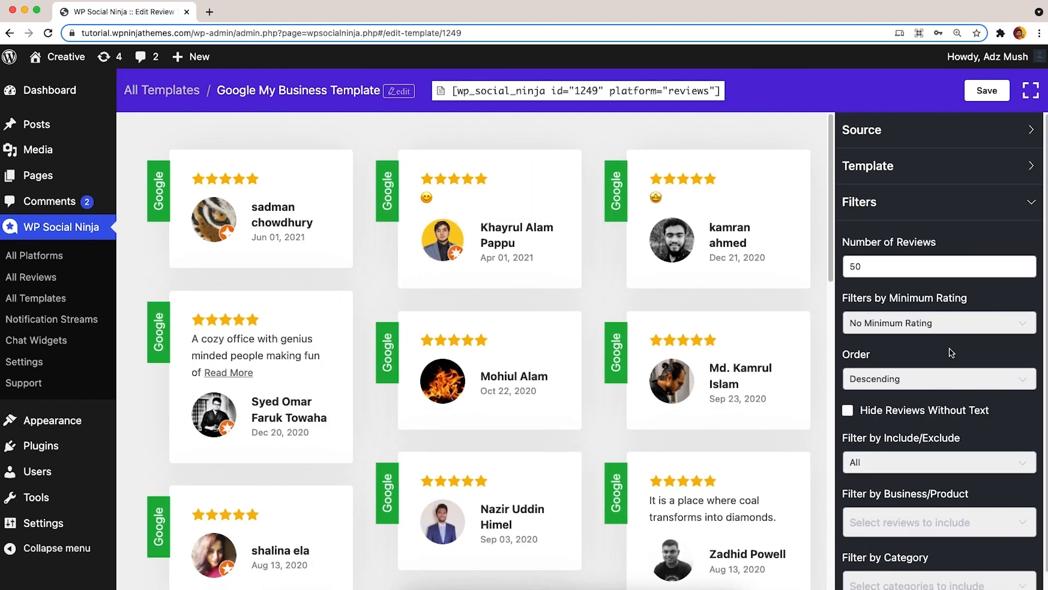
# Set the fetch count to 200, minimum rating to 5 stars and review order to random.
pyautogui.write('200')
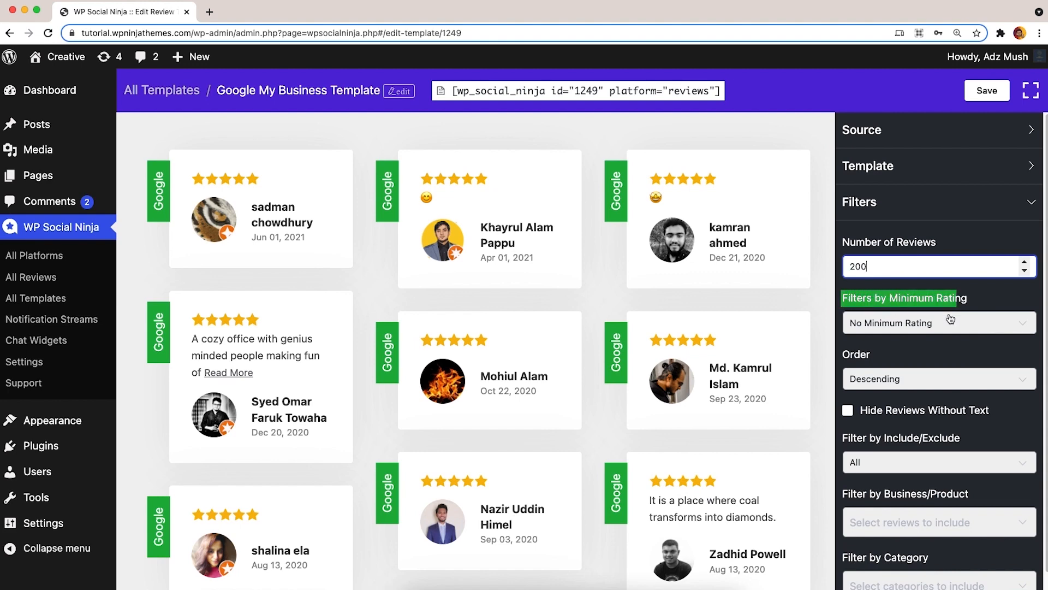
pyautogui.click(936, 323)
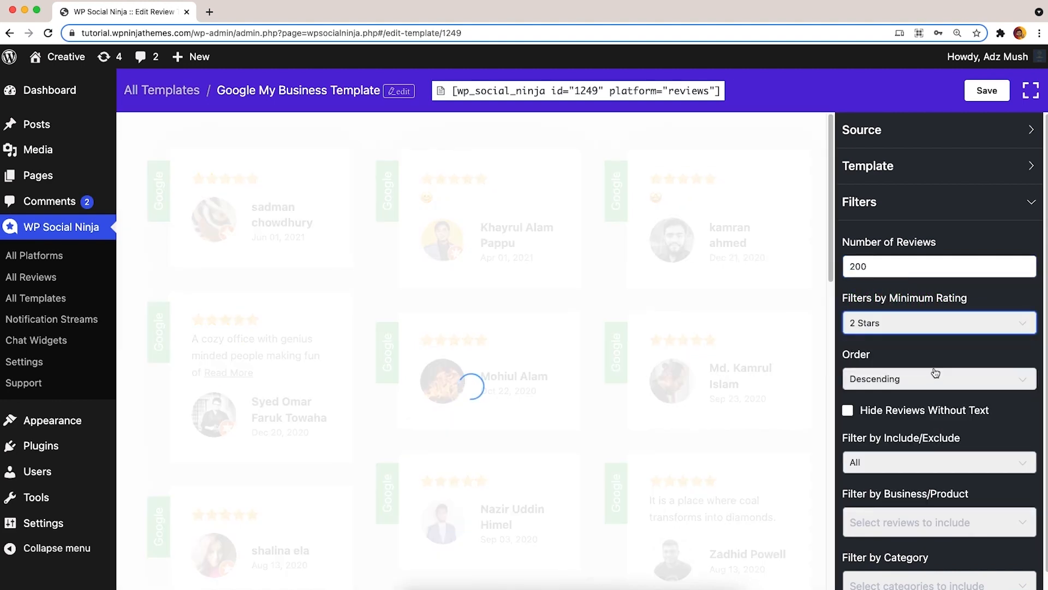
pyautogui.click(938, 322)
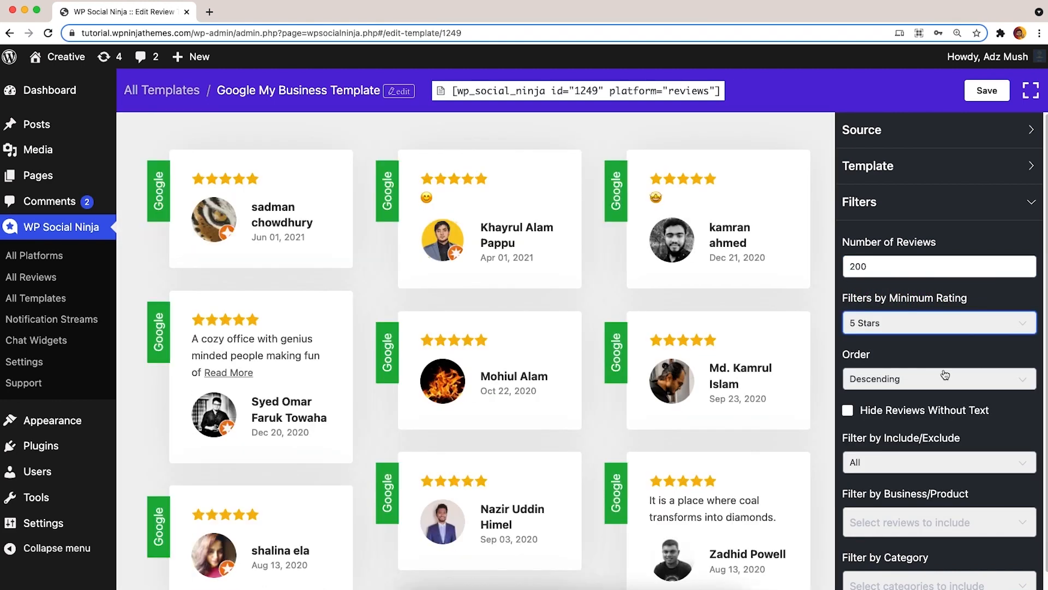
pyautogui.click(936, 379)
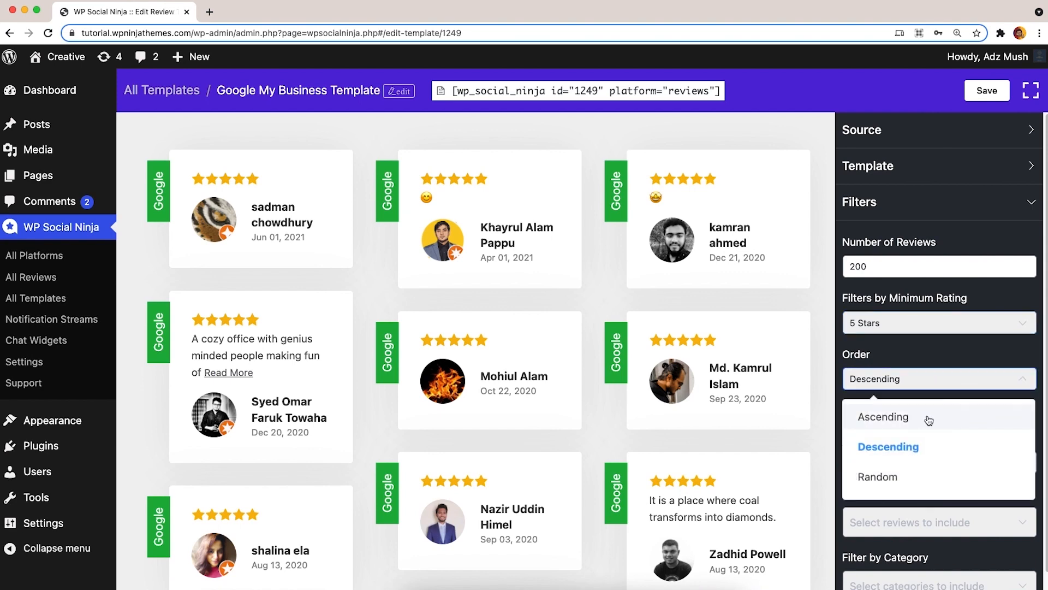
pyautogui.click(877, 476)
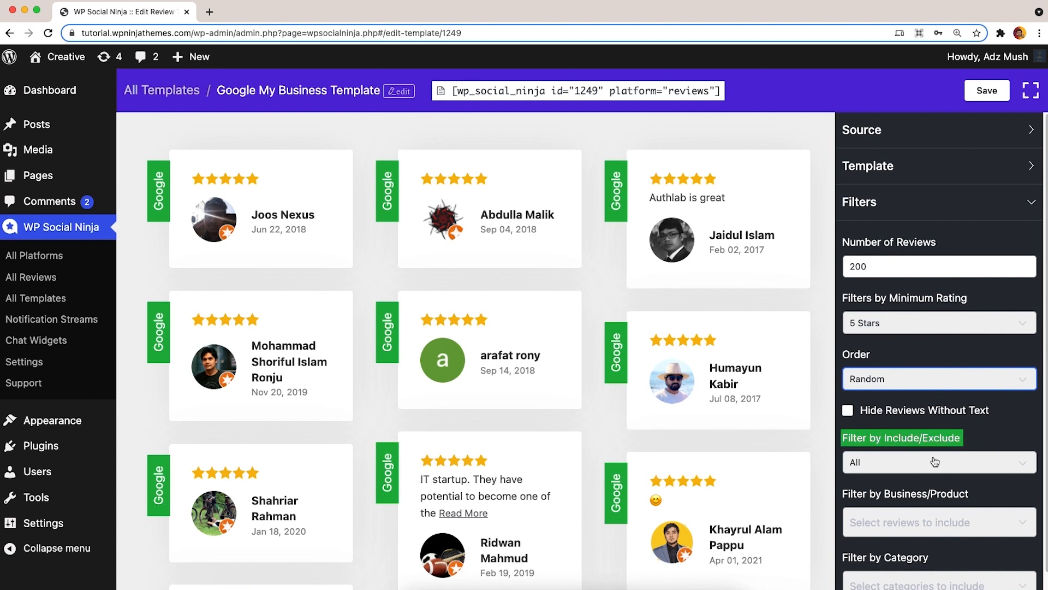
# Switch the review filter to Exclude mode, check its review list, and collapse Filters.
pyautogui.click(936, 462)
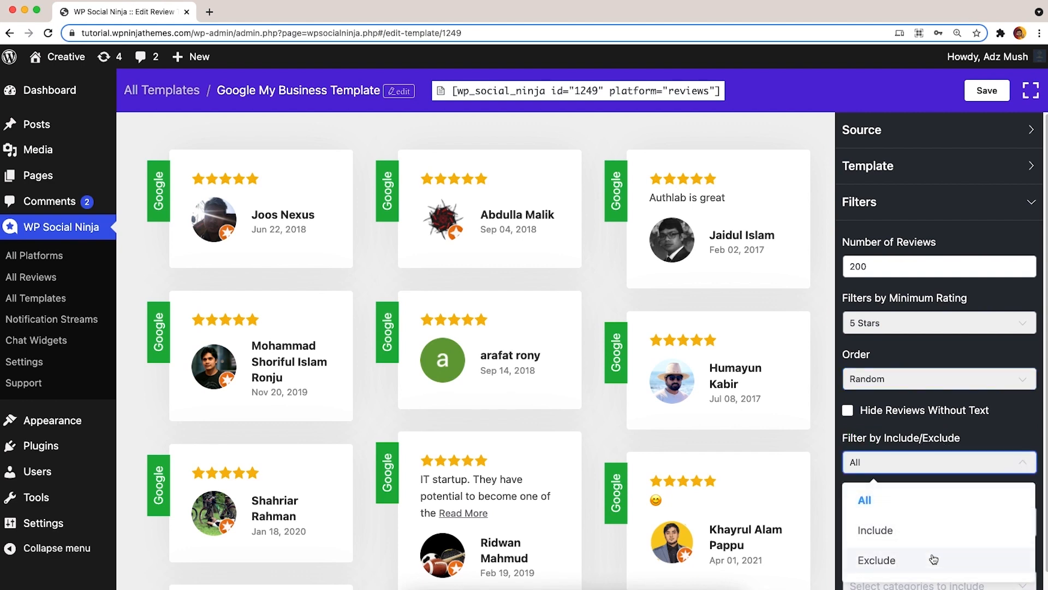
pyautogui.click(877, 560)
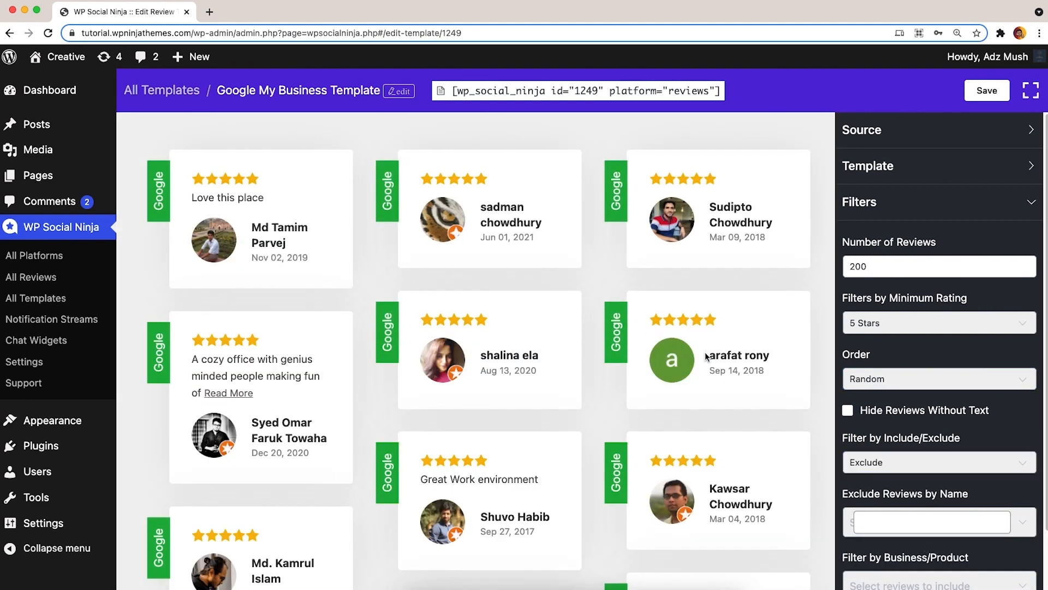
pyautogui.click(930, 522)
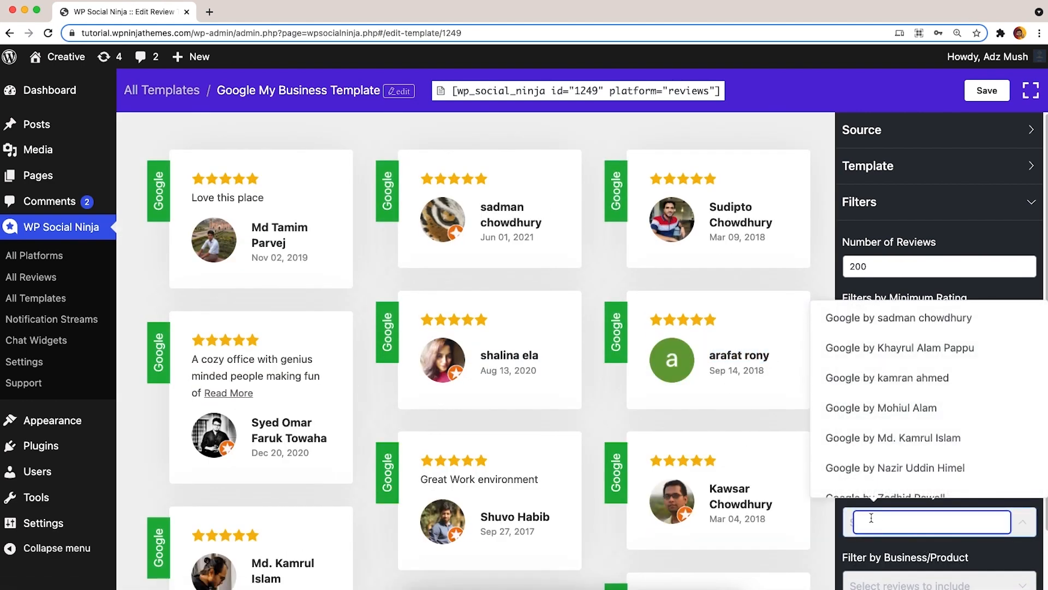
pyautogui.click(859, 202)
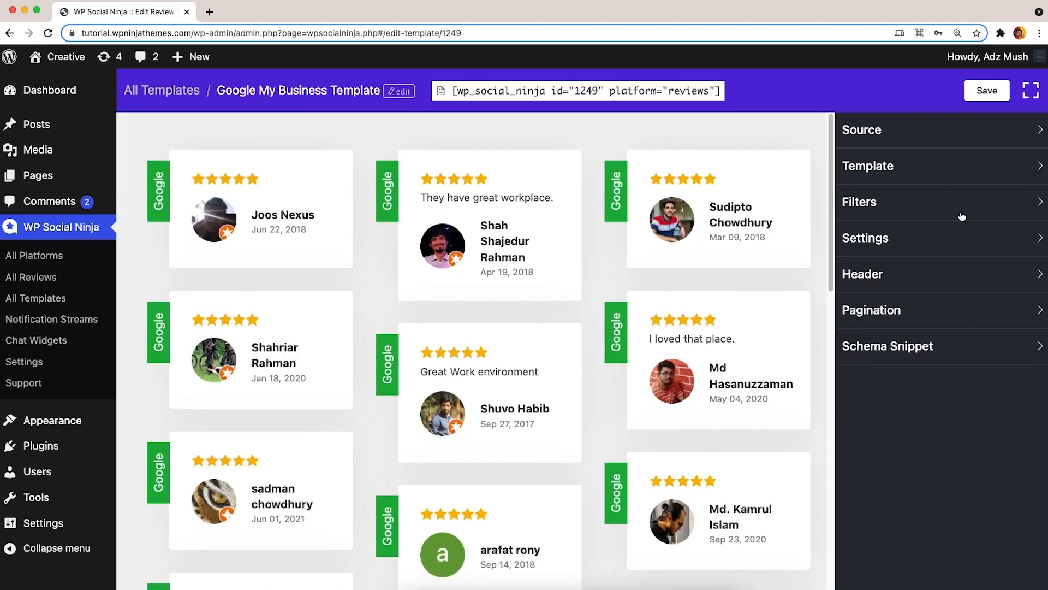
# In Settings, toggle Display Rating off and back on for the review cards.
pyautogui.click(865, 238)
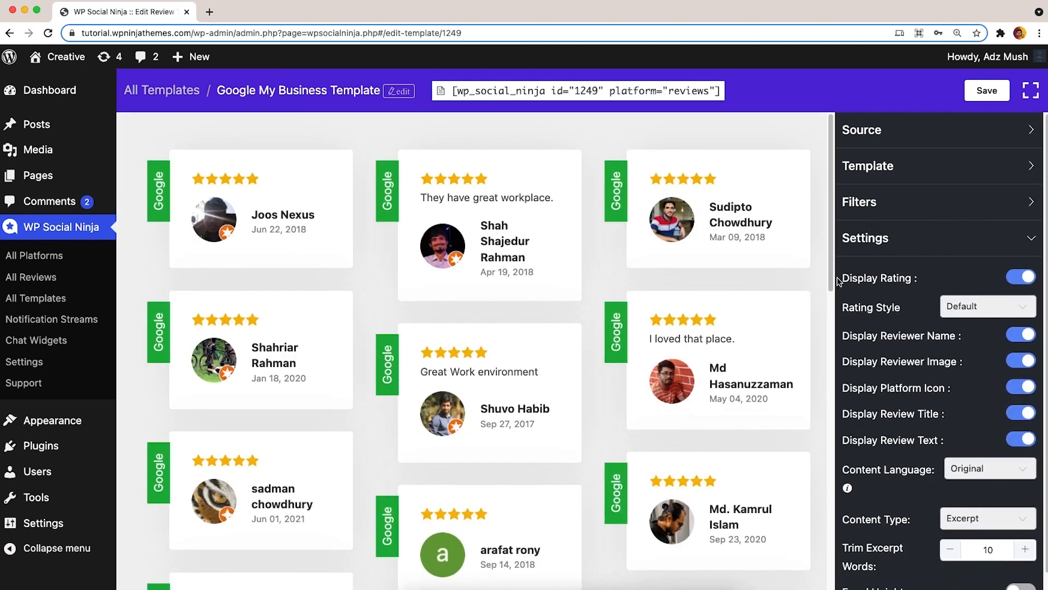
pyautogui.click(1019, 279)
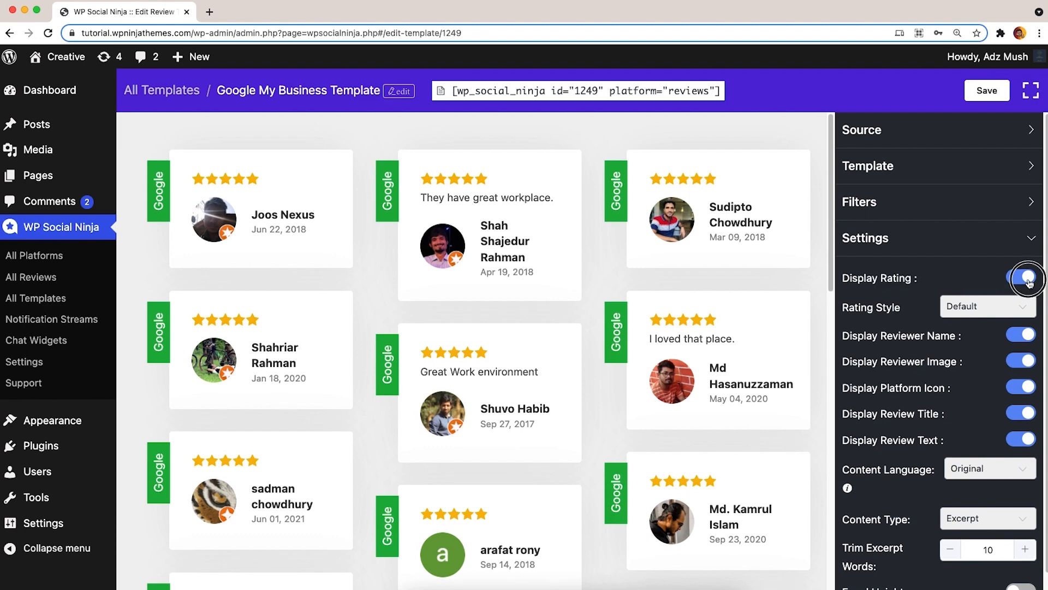
pyautogui.click(1021, 278)
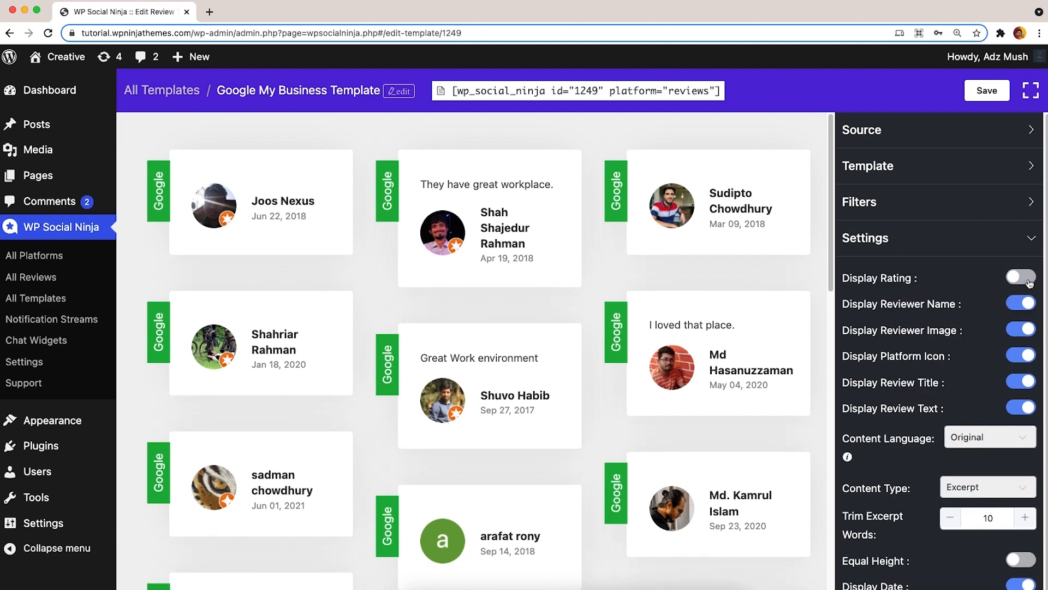
pyautogui.click(1019, 278)
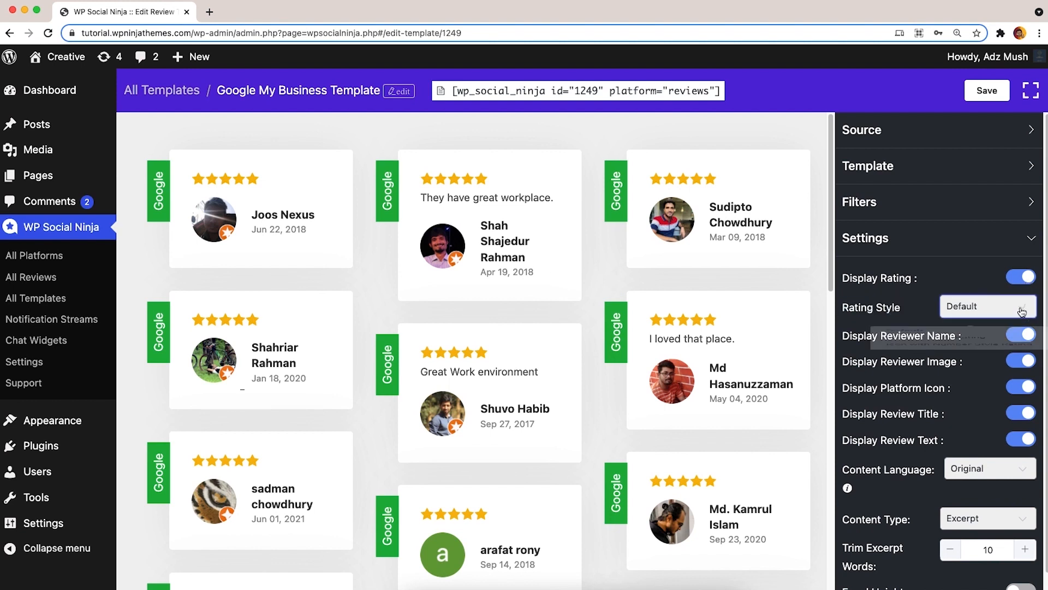
# Set Rating Style to Icon with Number so cards show the 5.0 score beside the stars.
pyautogui.click(987, 306)
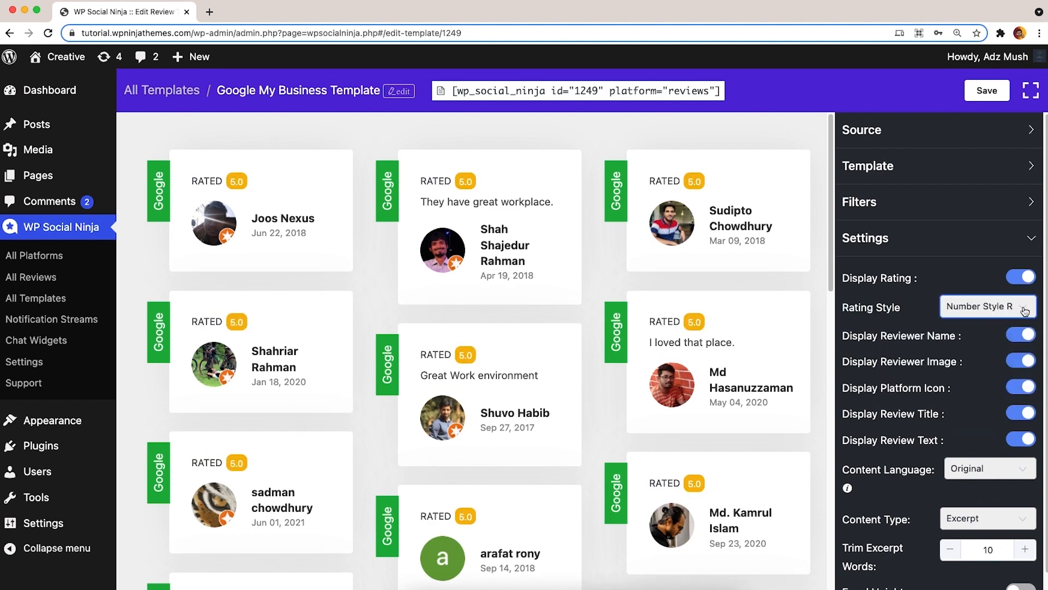
pyautogui.click(986, 306)
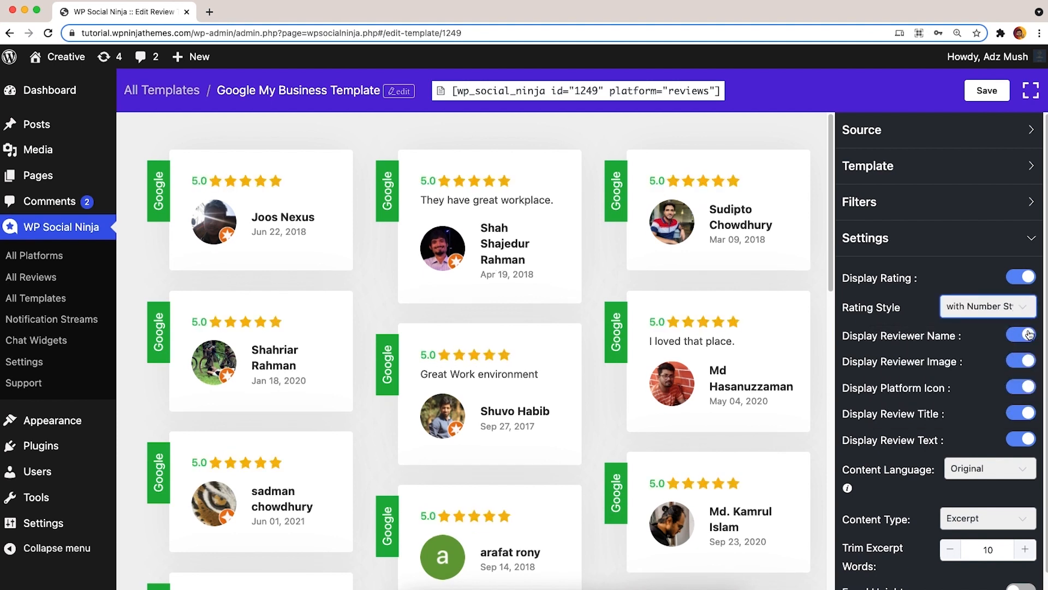
pyautogui.click(988, 306)
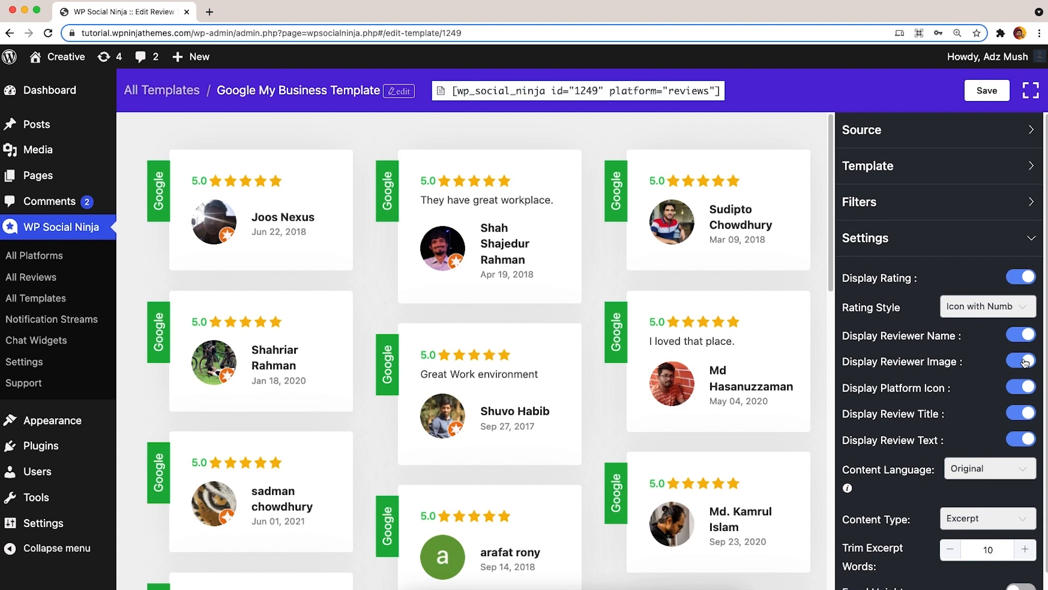
pyautogui.click(865, 238)
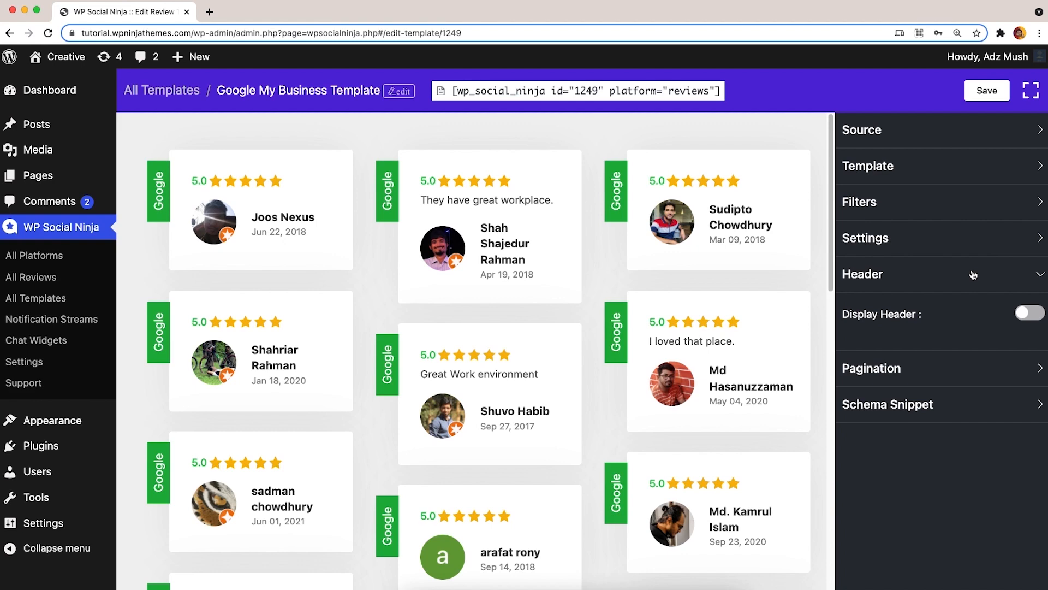
# Turn on Display Header with overall 5.0 rating, 33-review count and Write a Review button.
pyautogui.click(1026, 313)
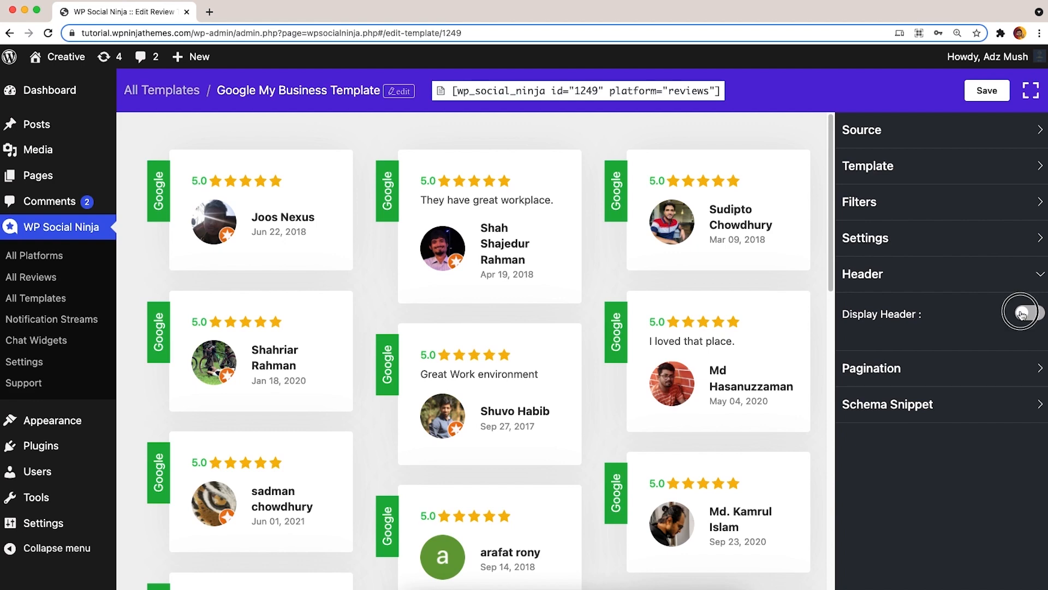
pyautogui.click(1022, 314)
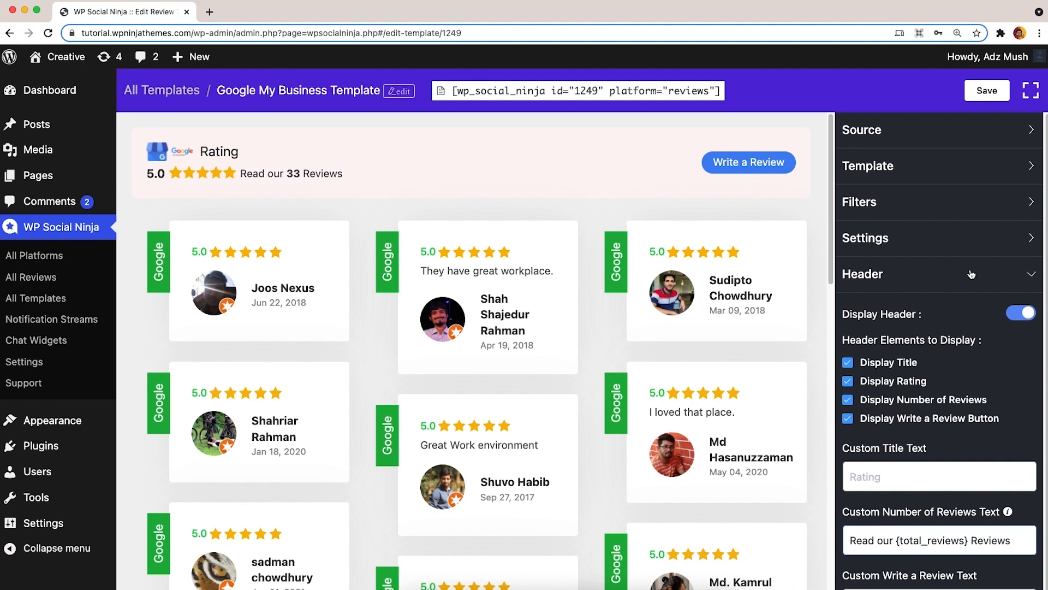
pyautogui.click(937, 274)
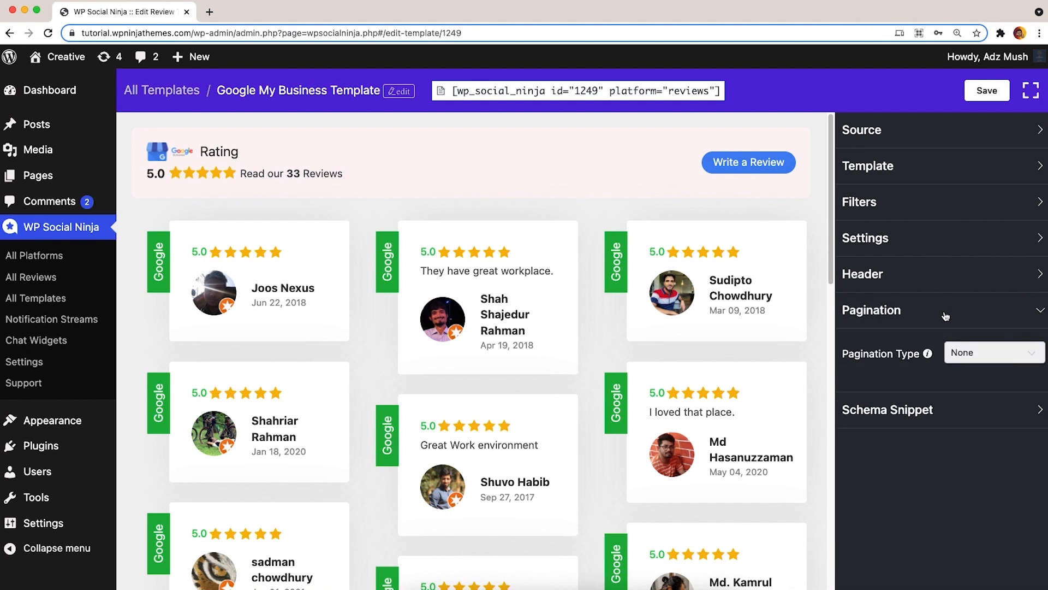
# Check the Pagination Type choices, then expand Schema Snippet with schema enabled.
pyautogui.click(994, 353)
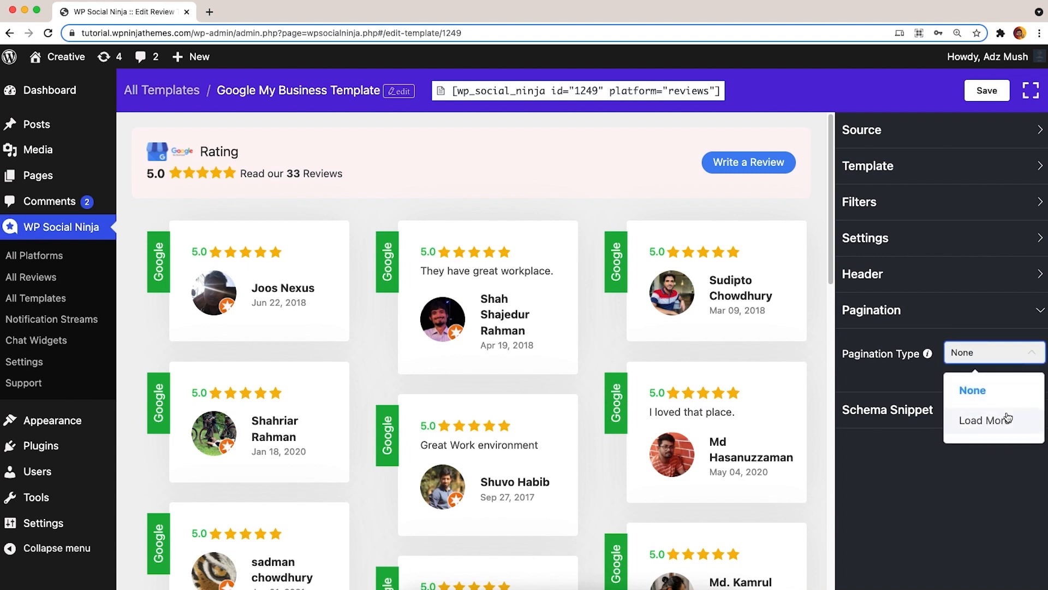
pyautogui.click(984, 420)
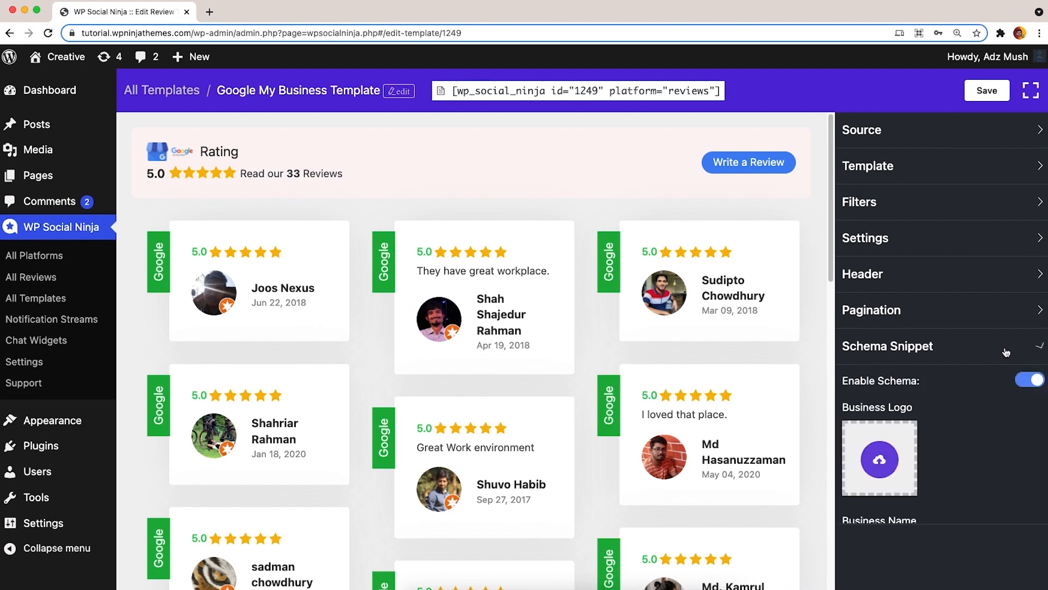
# Enter Creative as the schema Business Name, save the template and copy its shortcode.
pyautogui.scroll(-3)
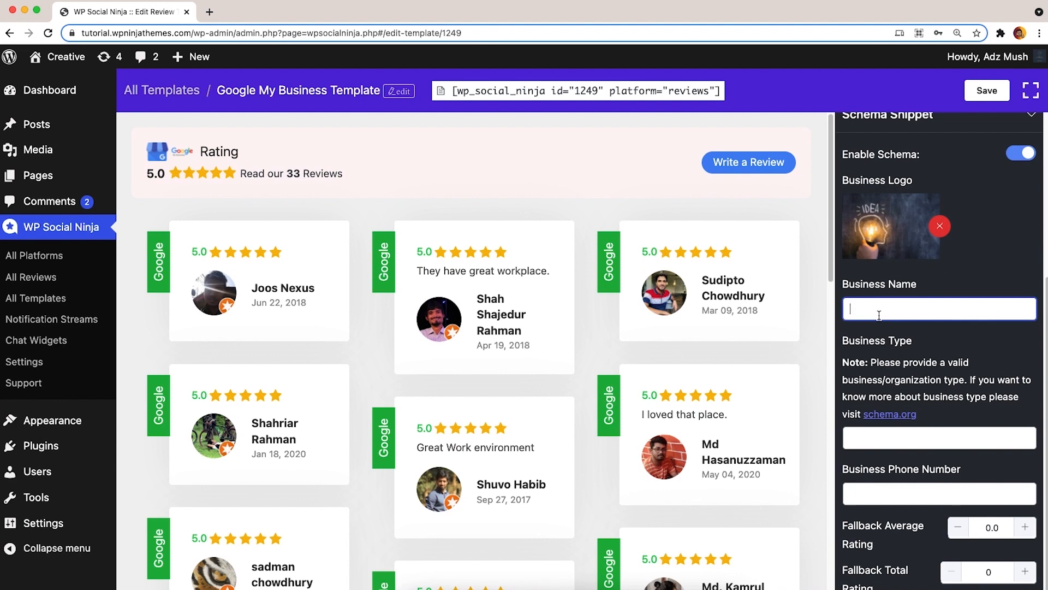
pyautogui.write('Creative')
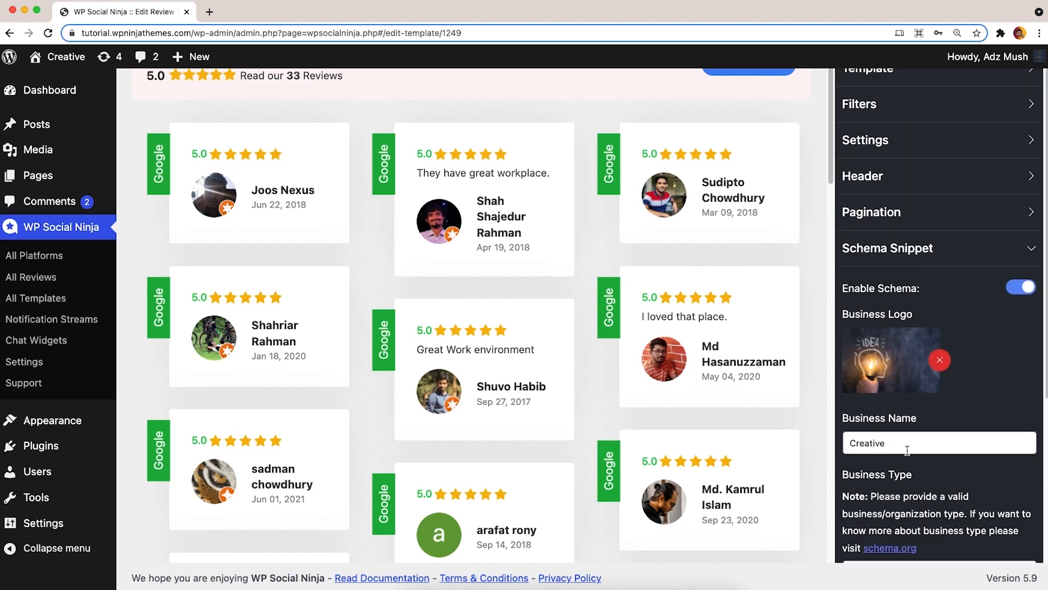
pyautogui.click(985, 90)
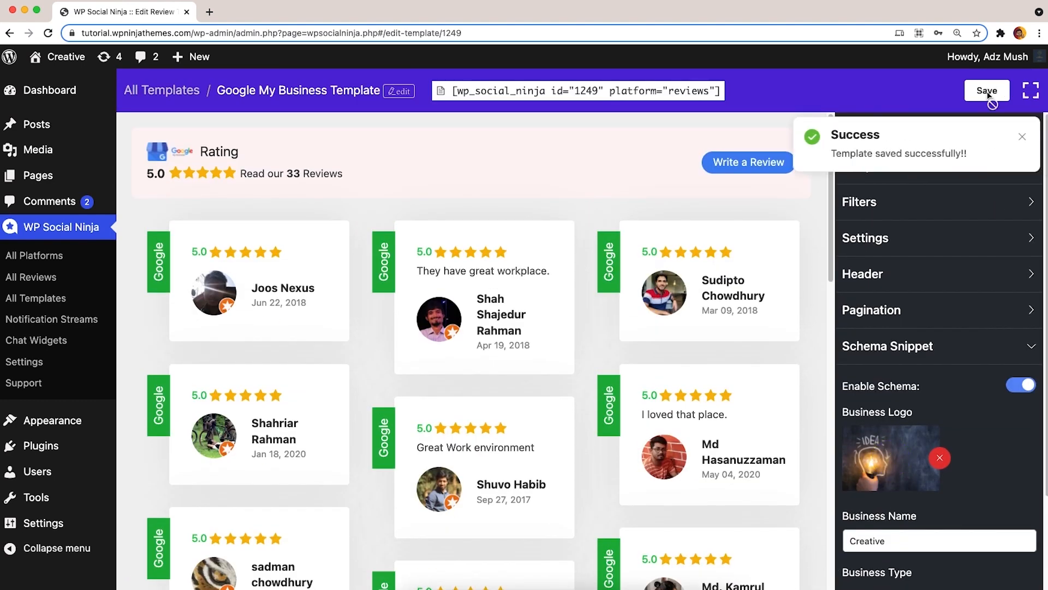
pyautogui.click(577, 90)
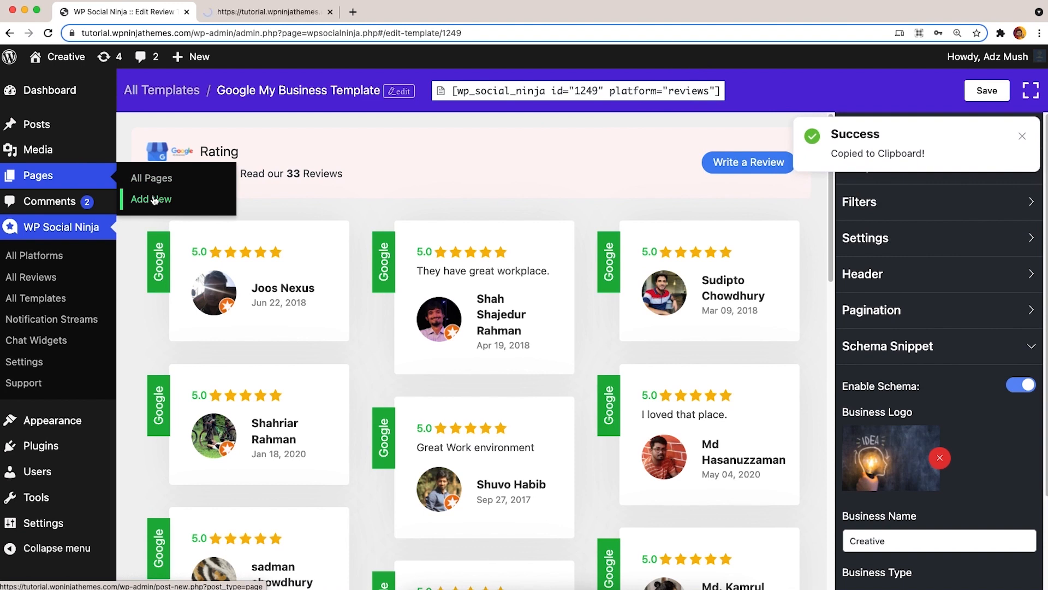
# Publish a Google My Business Reviews page with the shortcode and browse it on the live site.
pyautogui.click(152, 198)
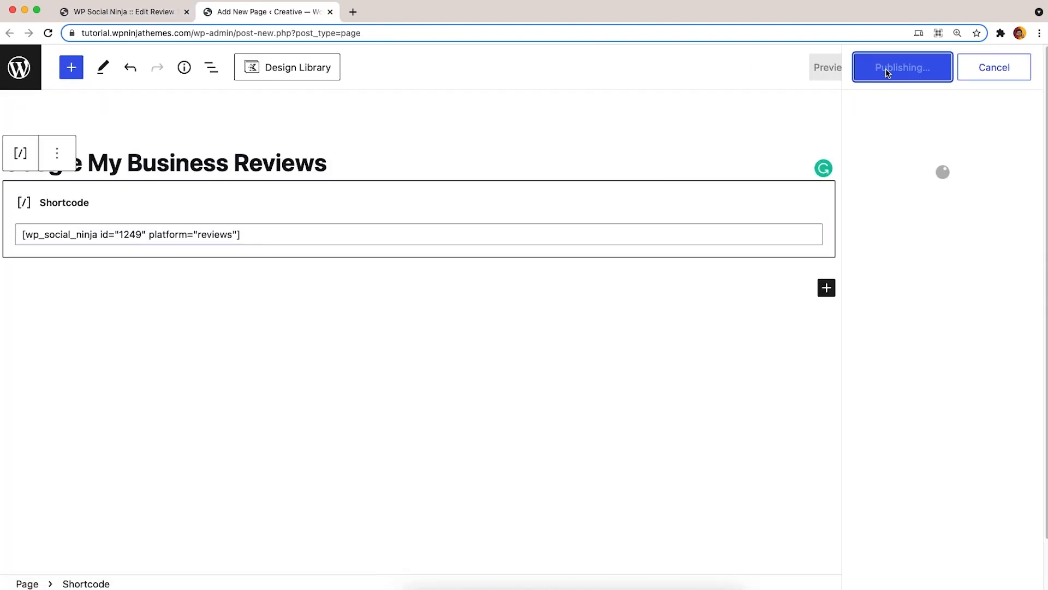
pyautogui.click(902, 66)
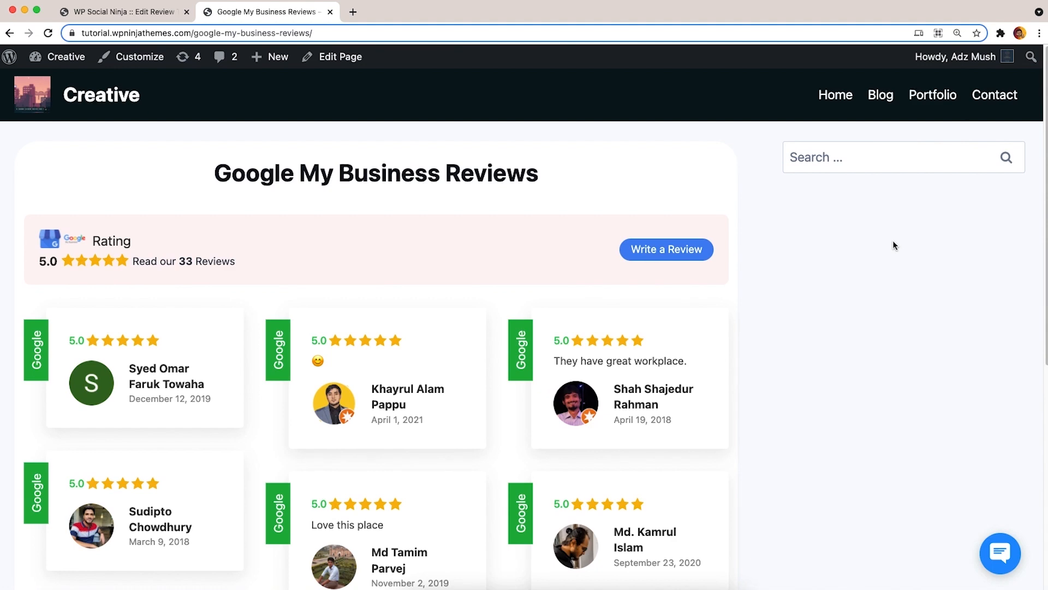
pyautogui.scroll(-3)
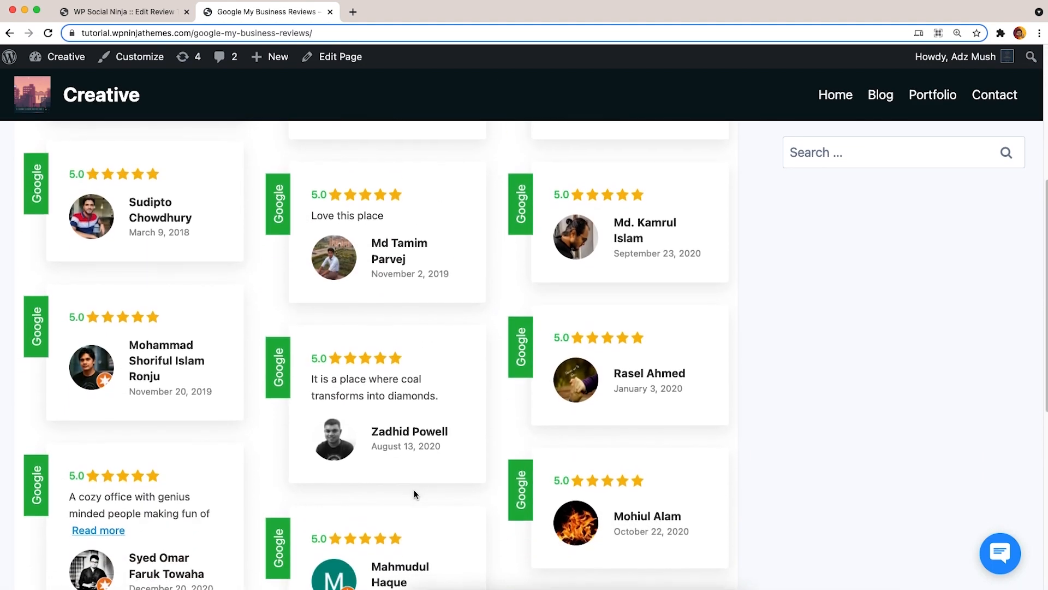
pyautogui.scroll(-3)
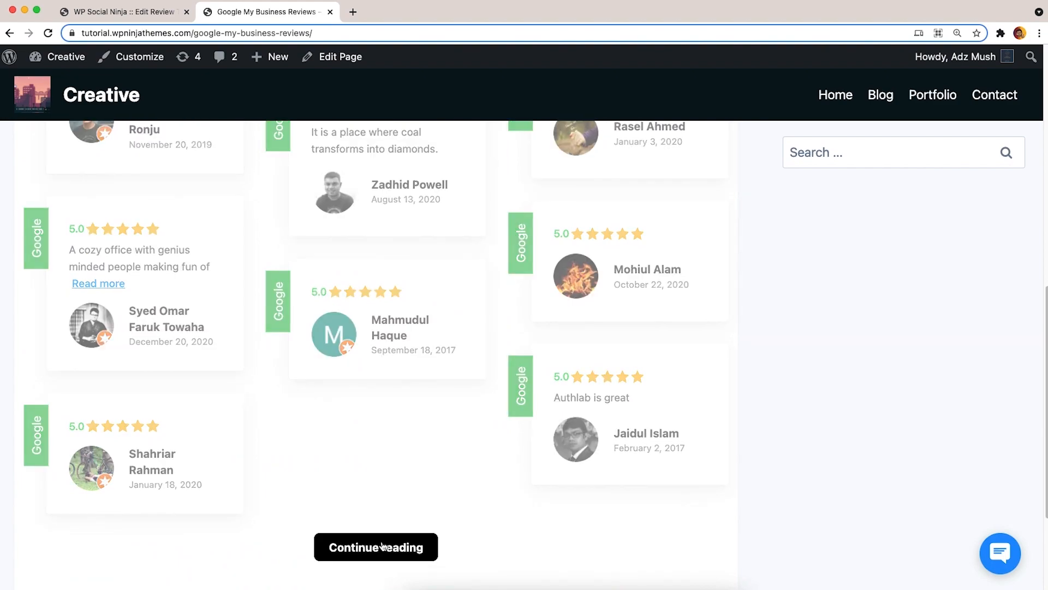
pyautogui.click(376, 547)
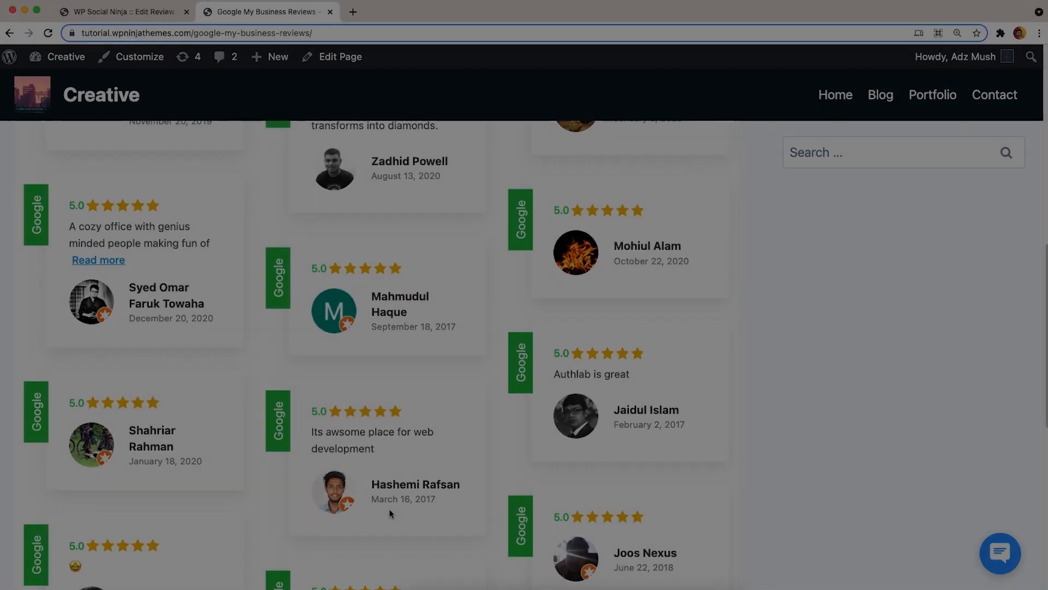